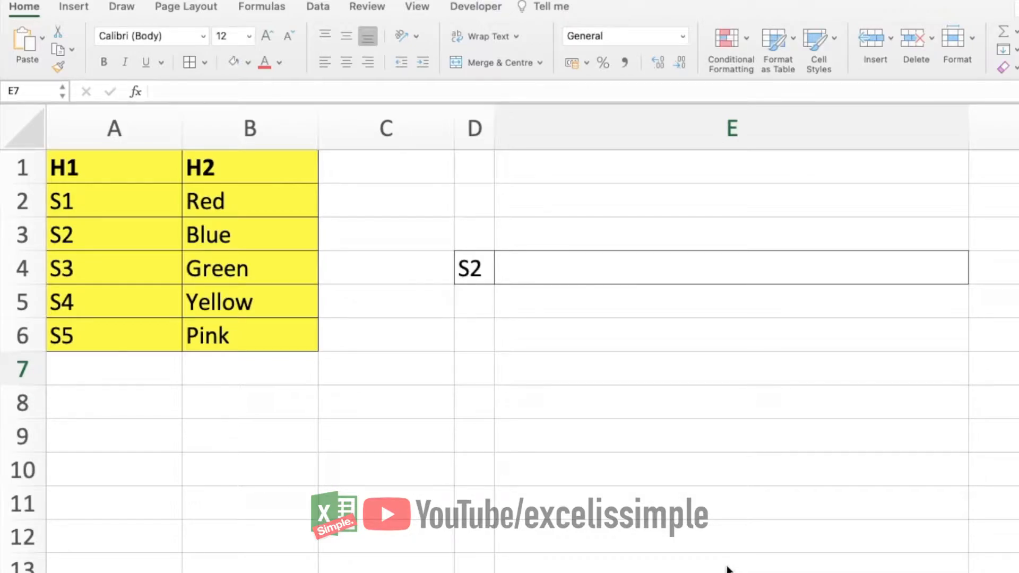
Step: Enter =VLOOKUP(D4,A1:B6,2,0) in E4 so it returns Blue for S2
left_click(114, 200)
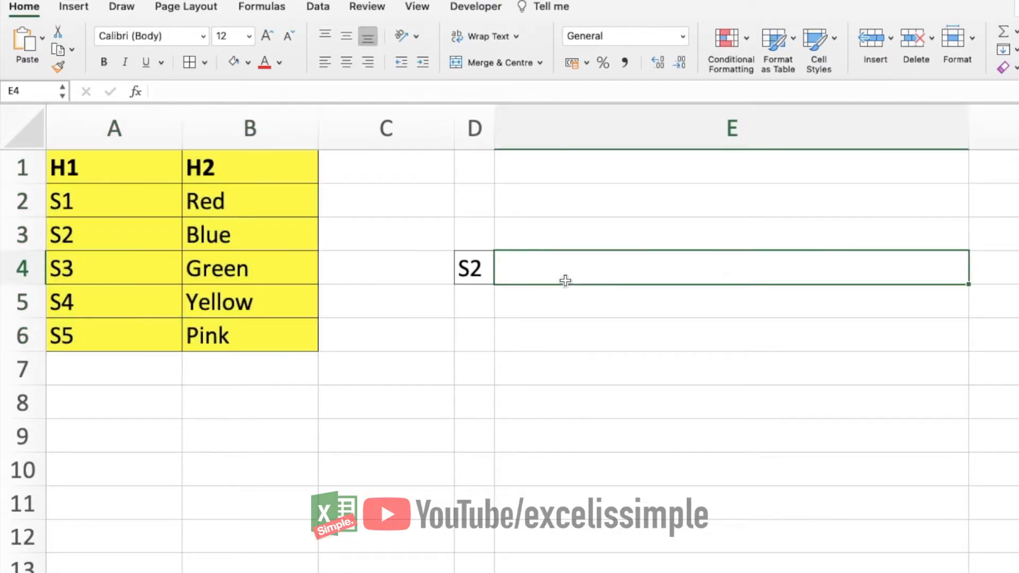
type("=vlookup(")
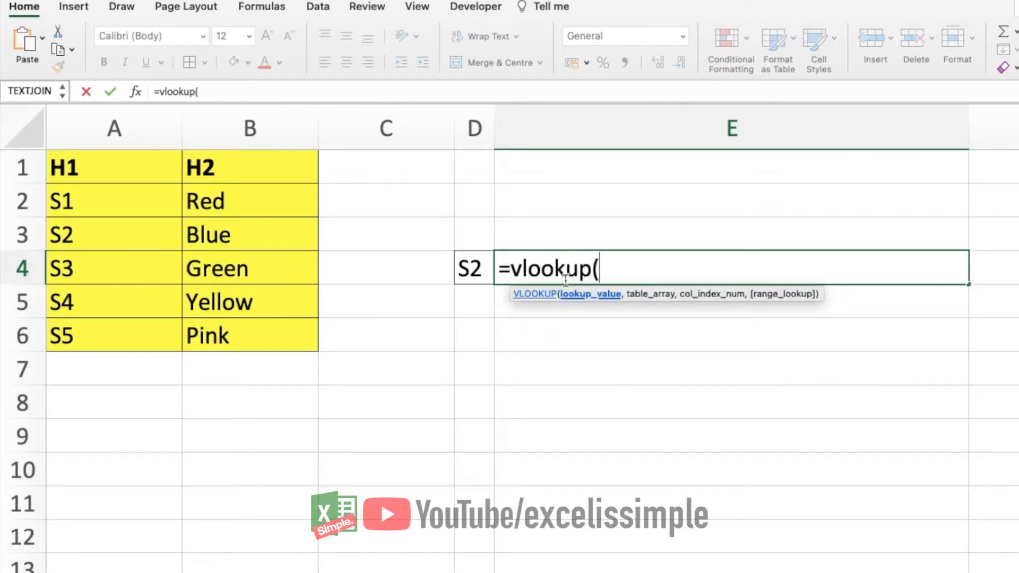
left_click(473, 267)
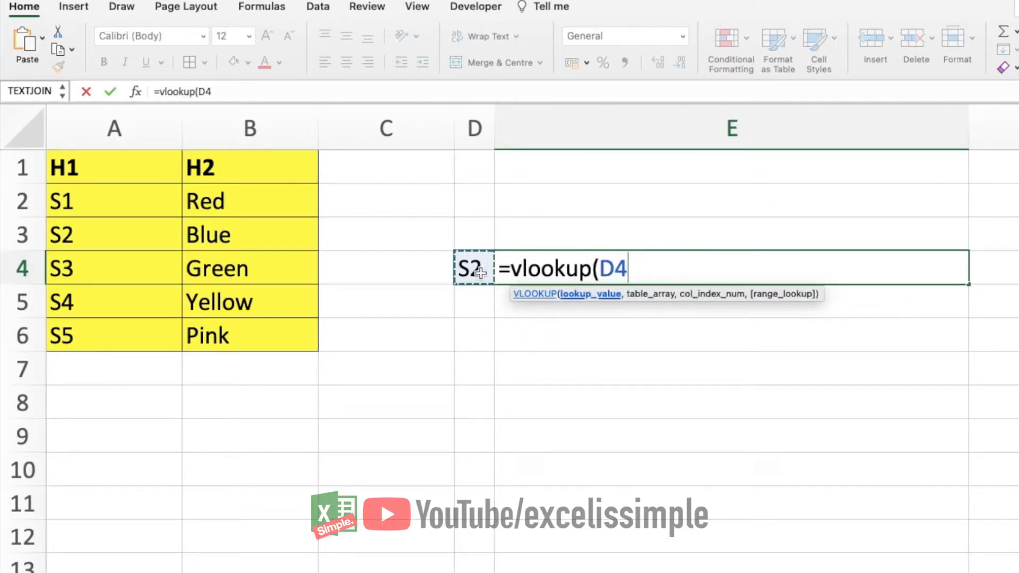
type(",")
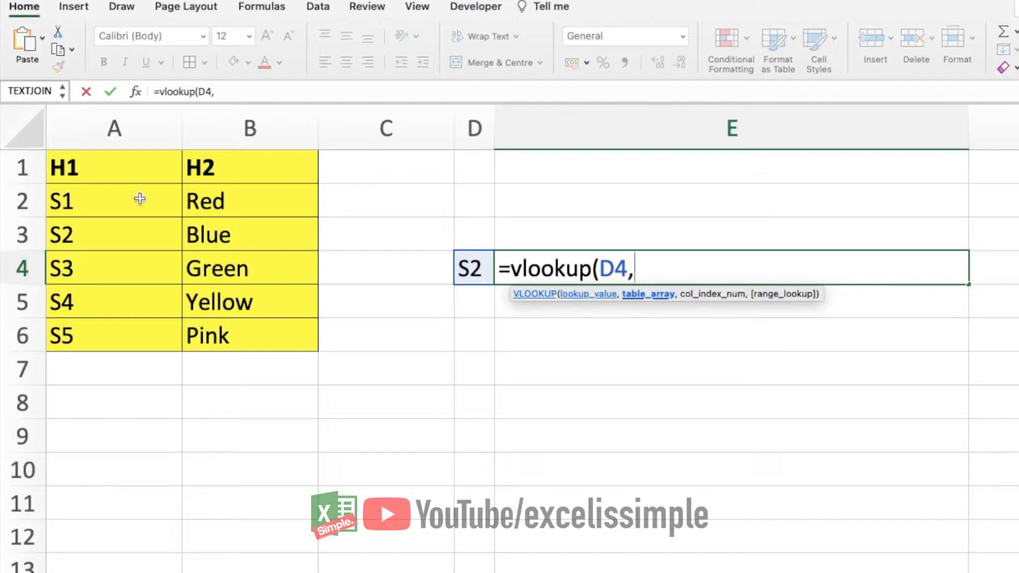
left_click_drag(61, 167, 250, 335)
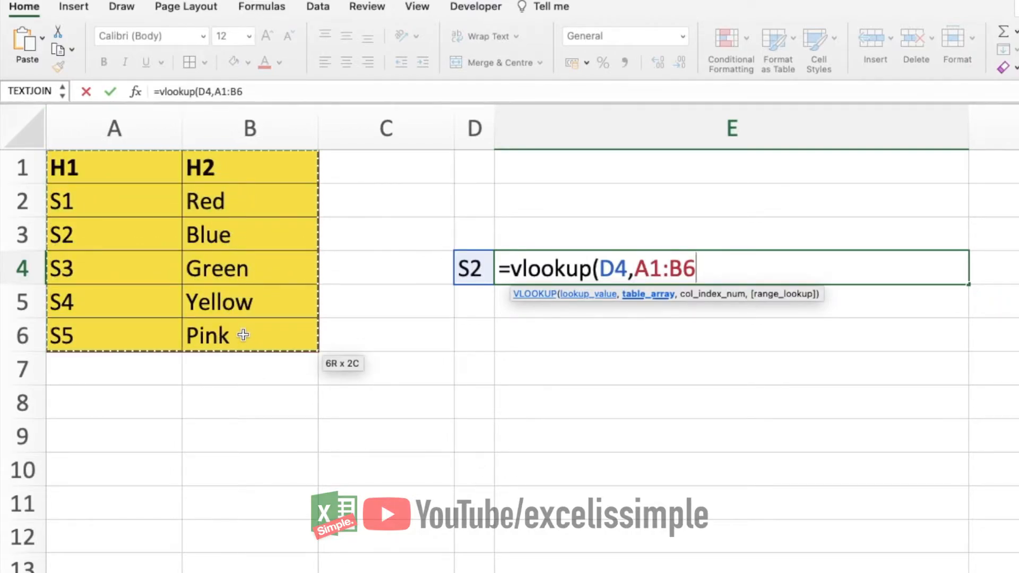
type(",")
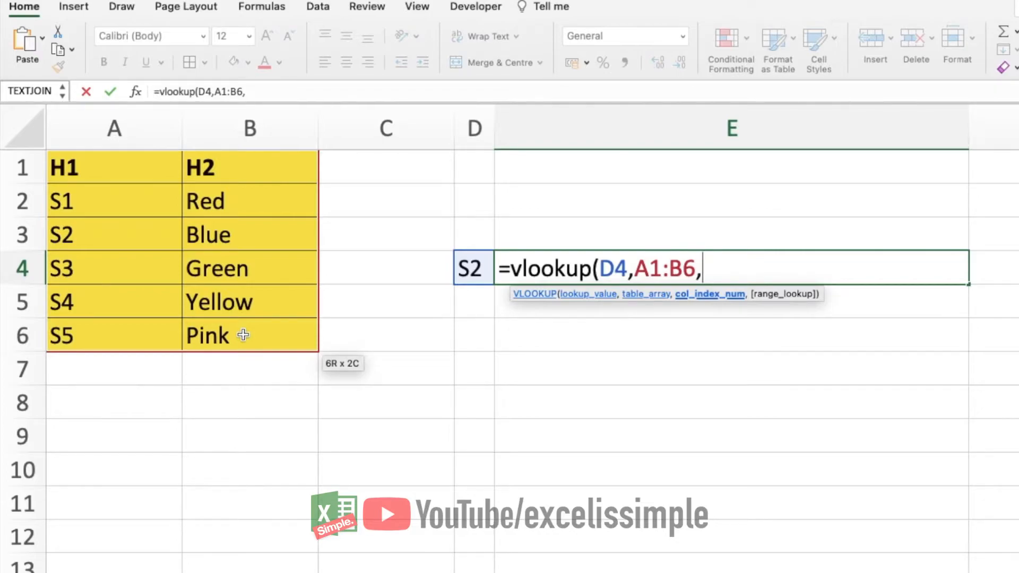
type("2,")
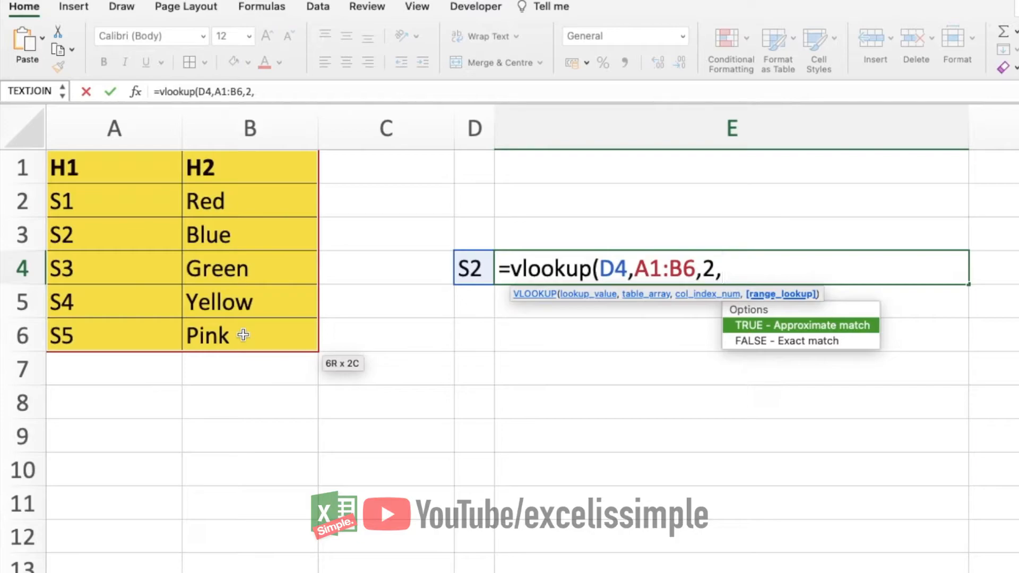
type("0)")
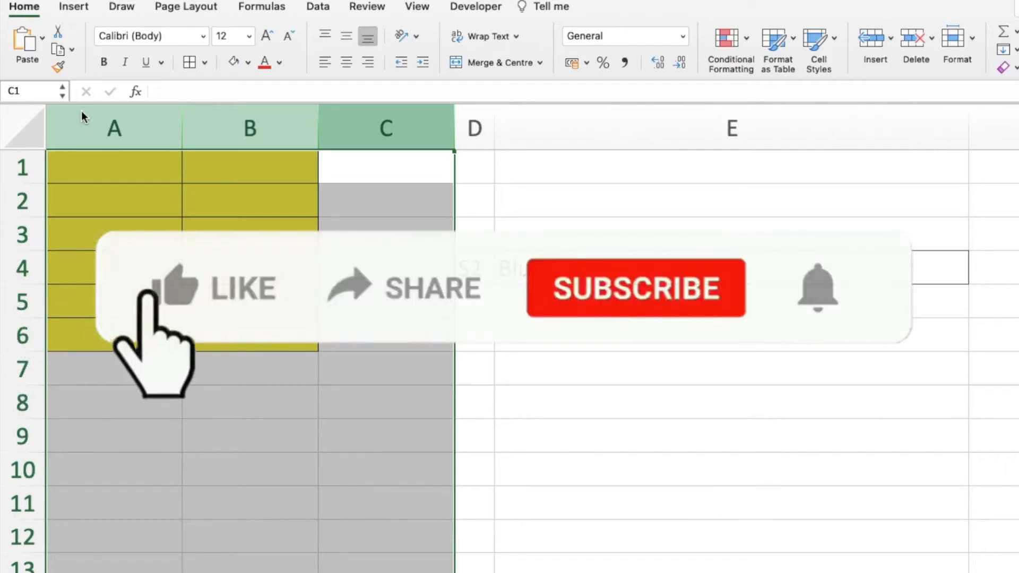
left_click(182, 290)
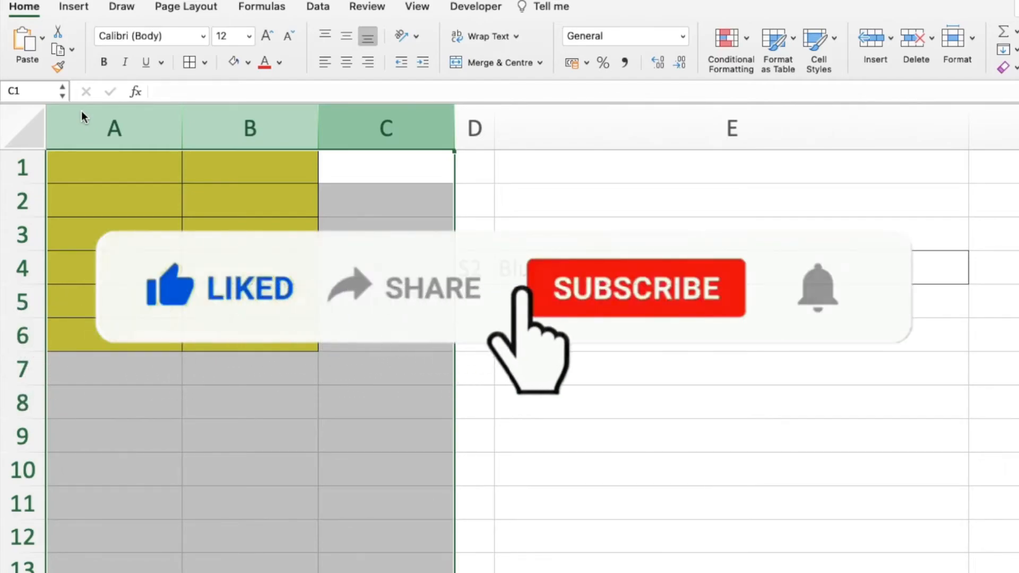
left_click(636, 288)
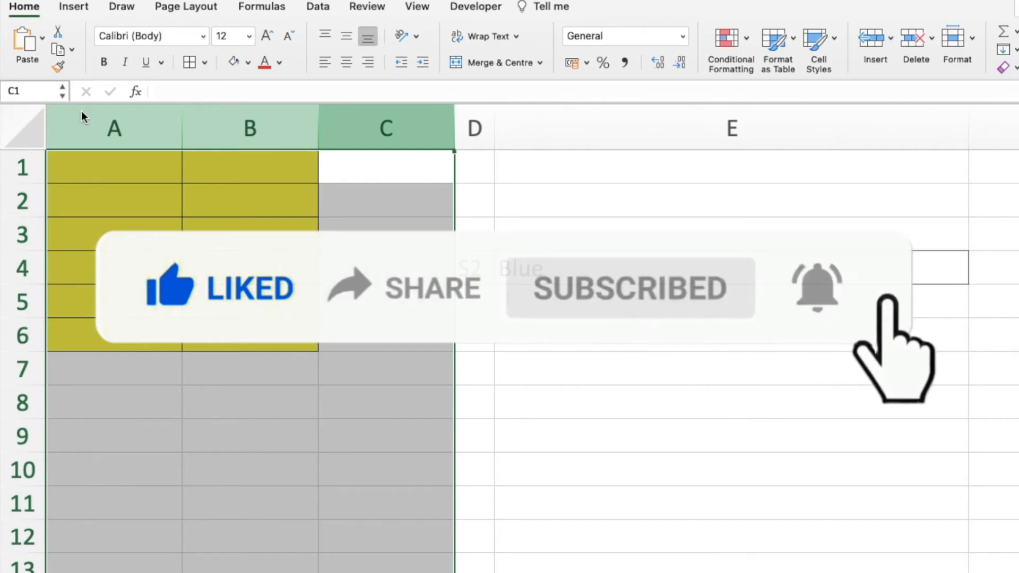